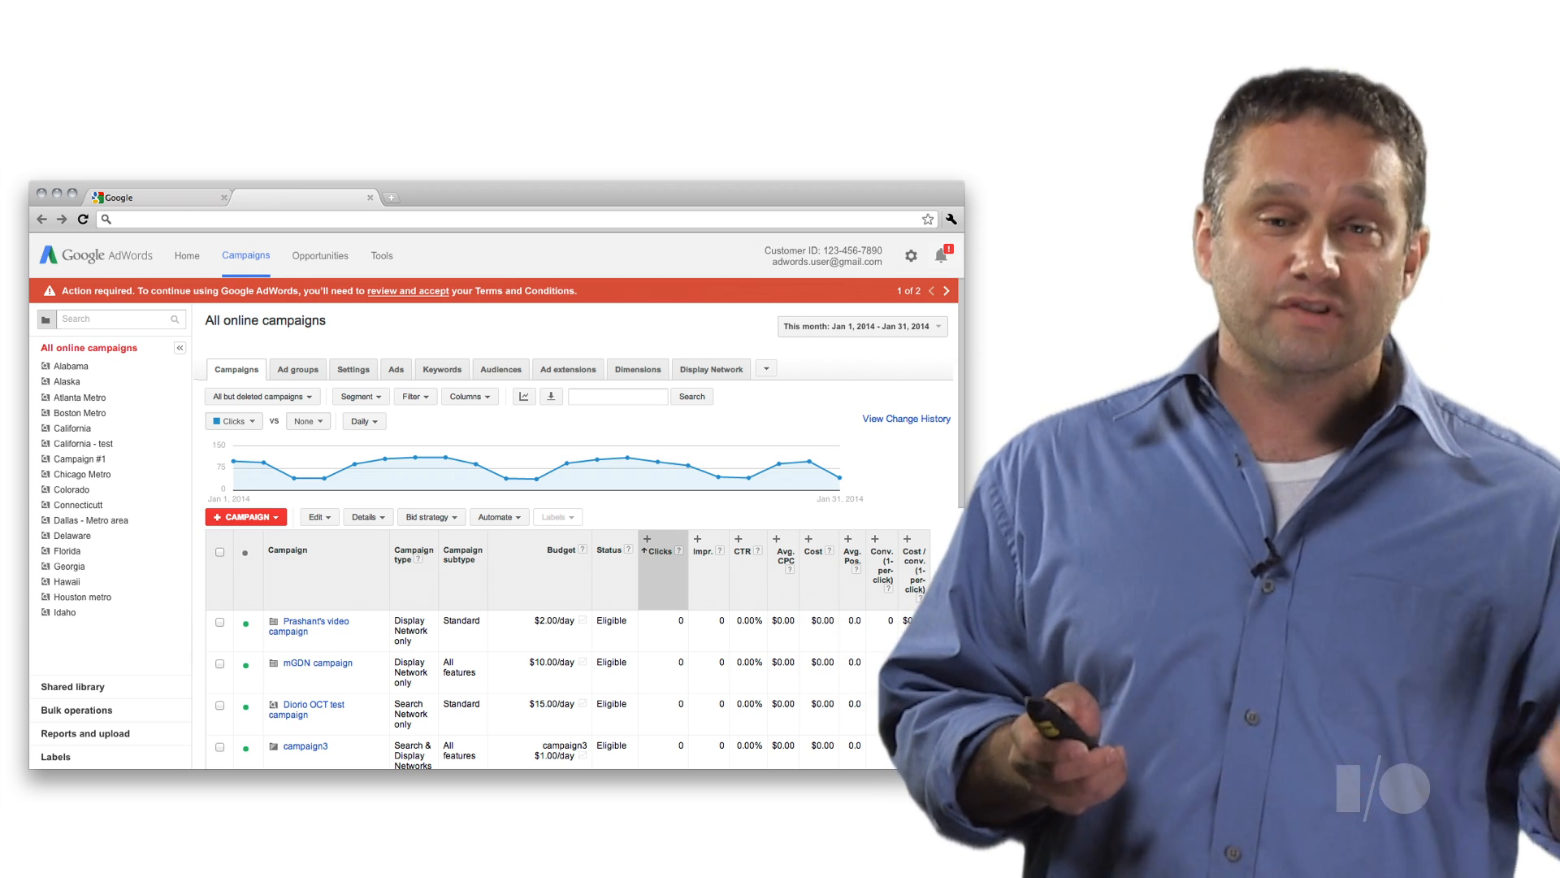
- Switch to the new Keywords screen with suggested keywords, popularity bars and 119K+ monthly reach
{"action": "left_click", "coordinate": [944, 255]}
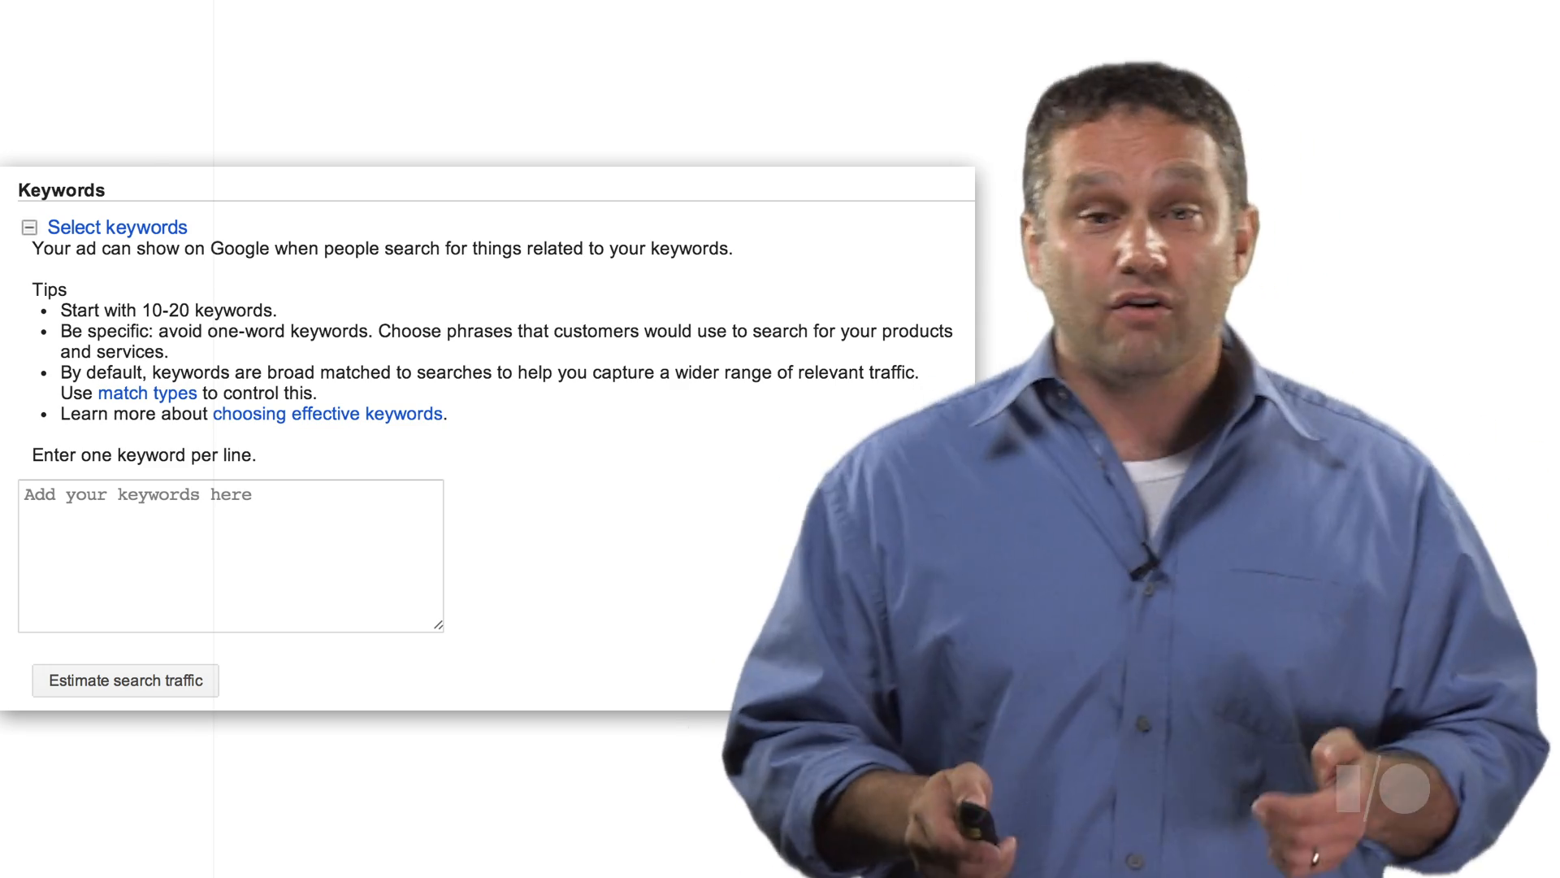
{"action": "left_click", "coordinate": [125, 679]}
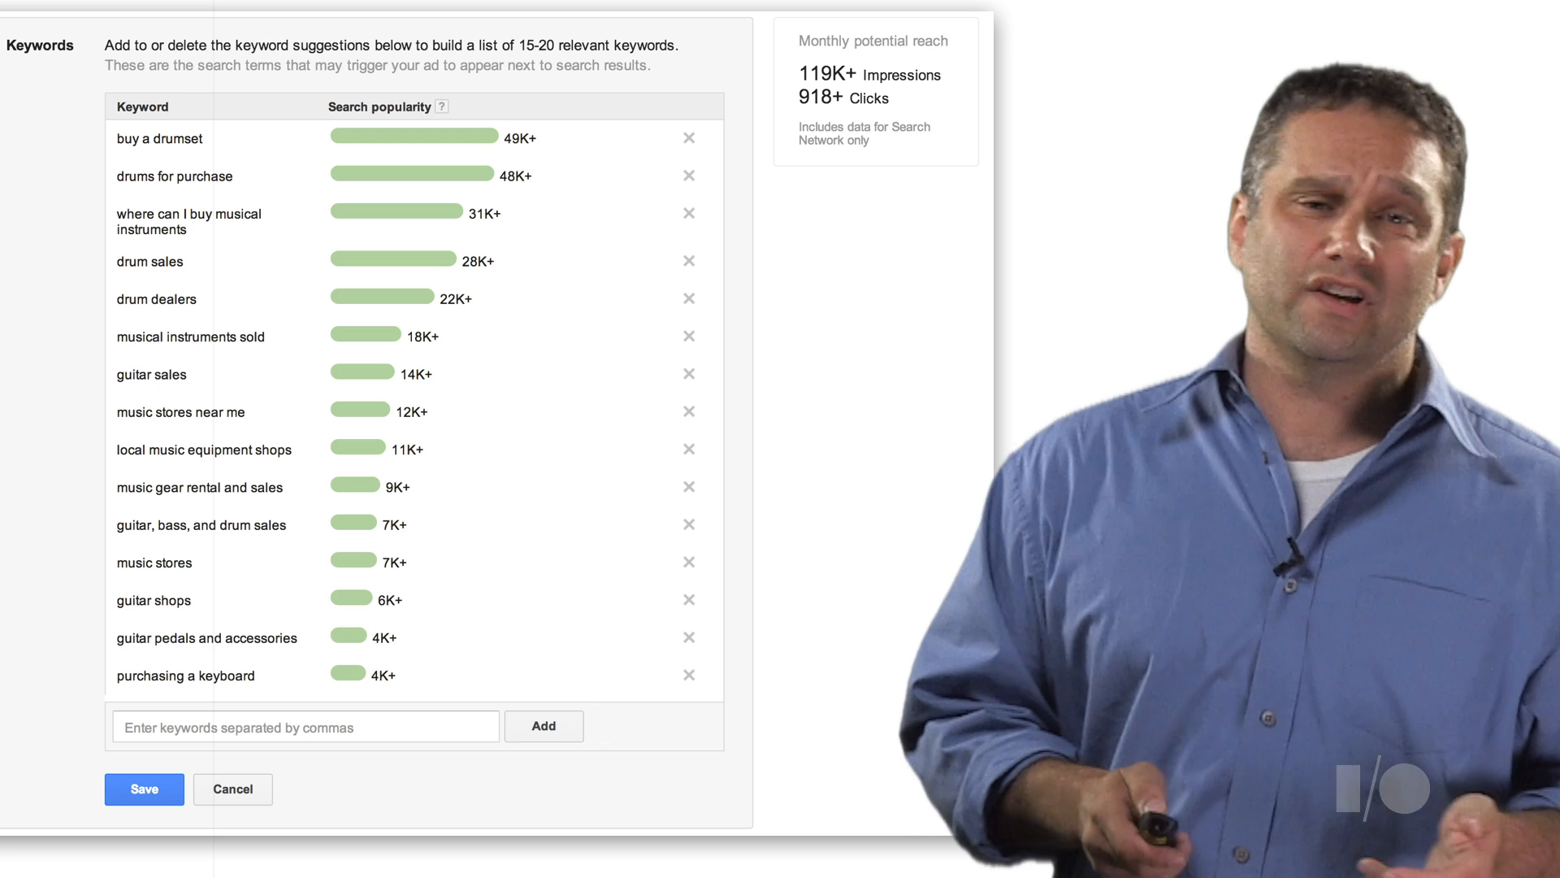